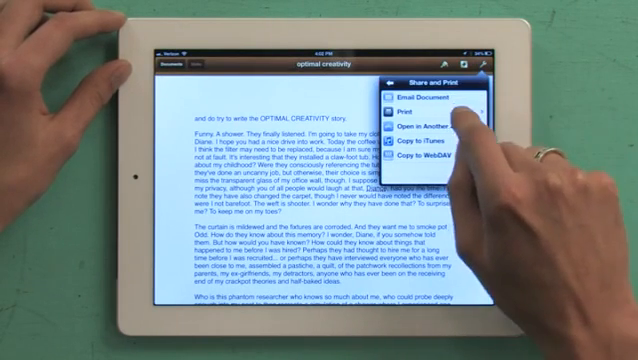
Open Printer Options for 'optimal creativity' to show page ranges: all pages or pages 1–2.
click(419, 102)
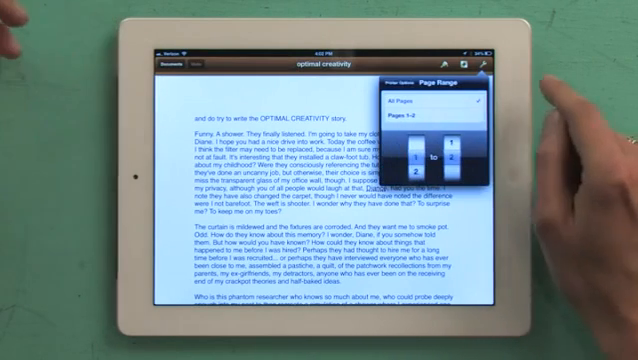